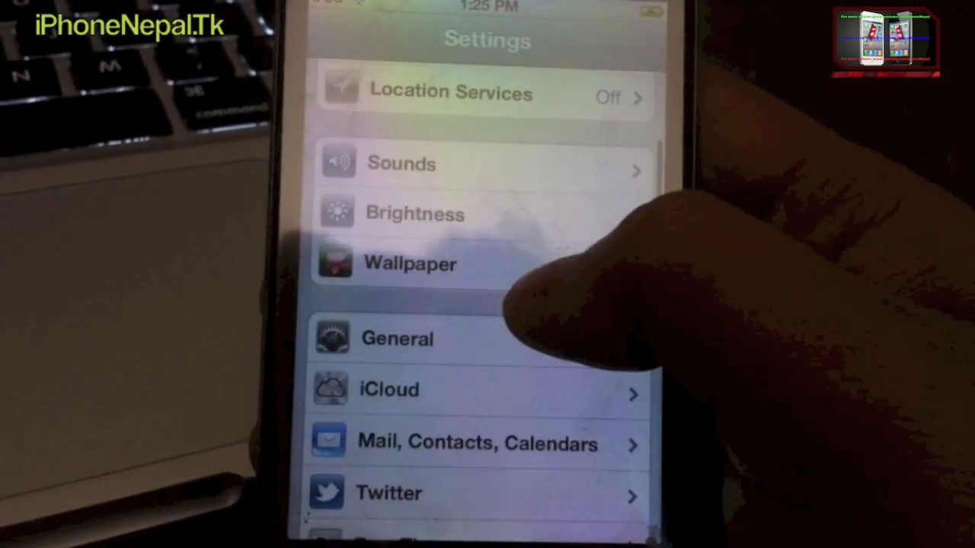
Open the General page from the Settings list, showing About, Software Update, Usage and Network
click(396, 338)
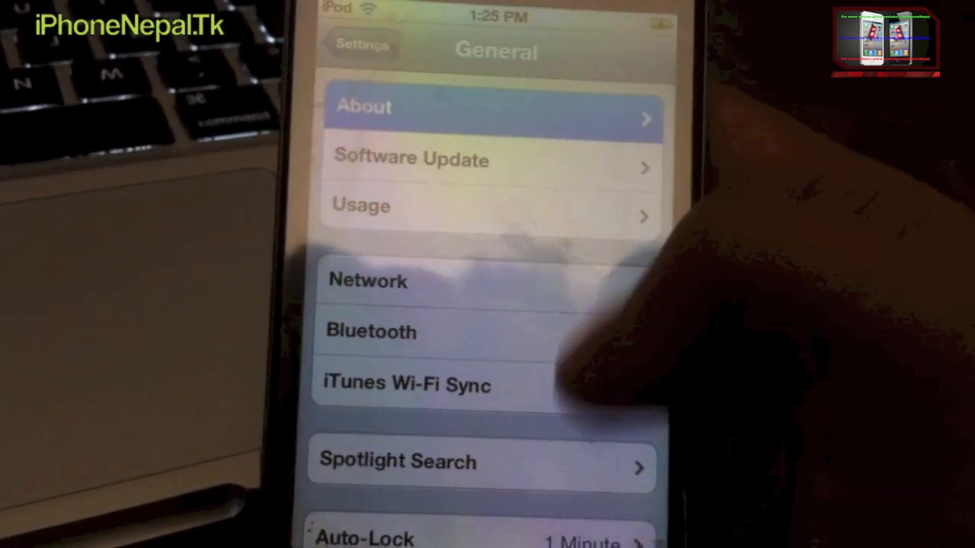